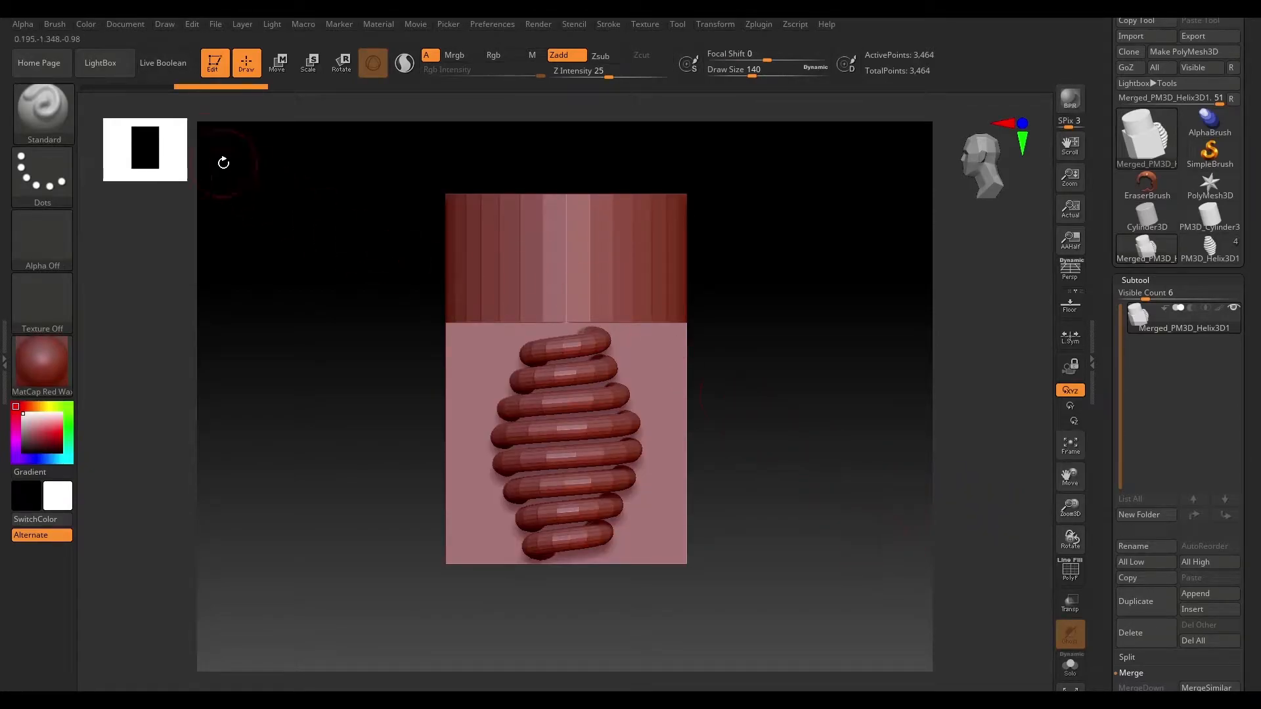
Load ThickPlane.ZPR from LightBox Project without saving changes to the helix project.
click(100, 62)
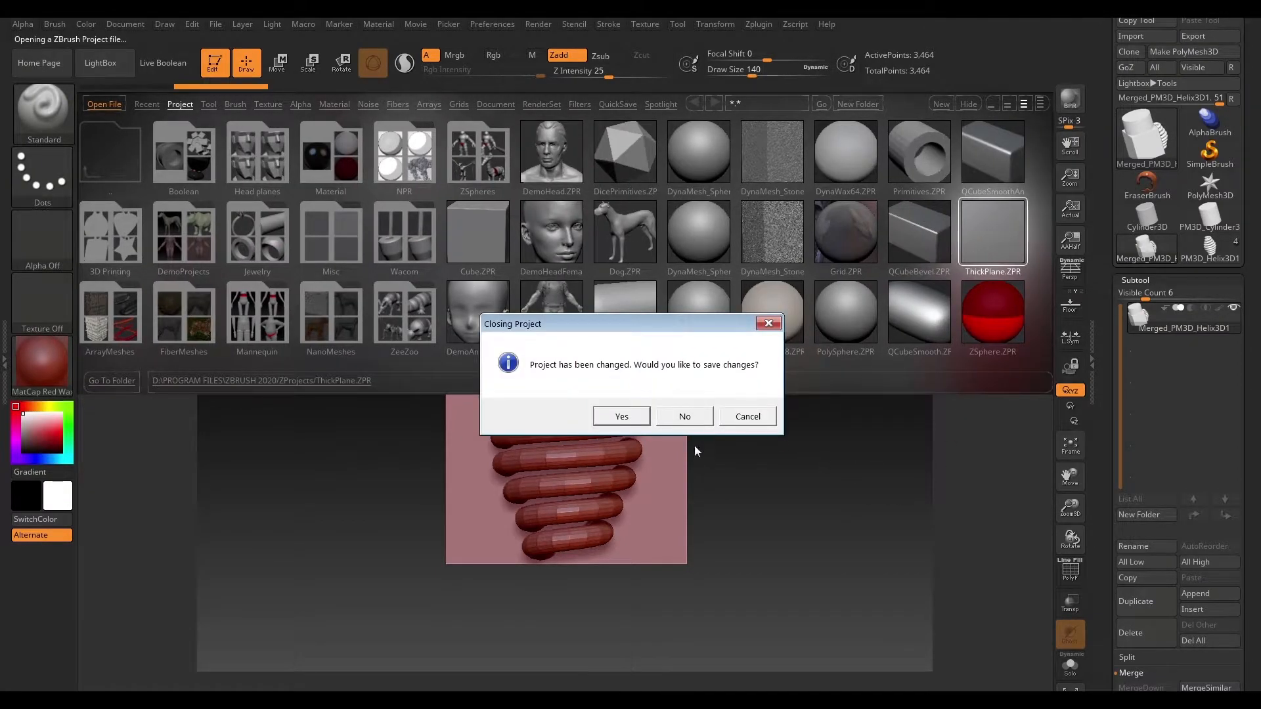
click(684, 416)
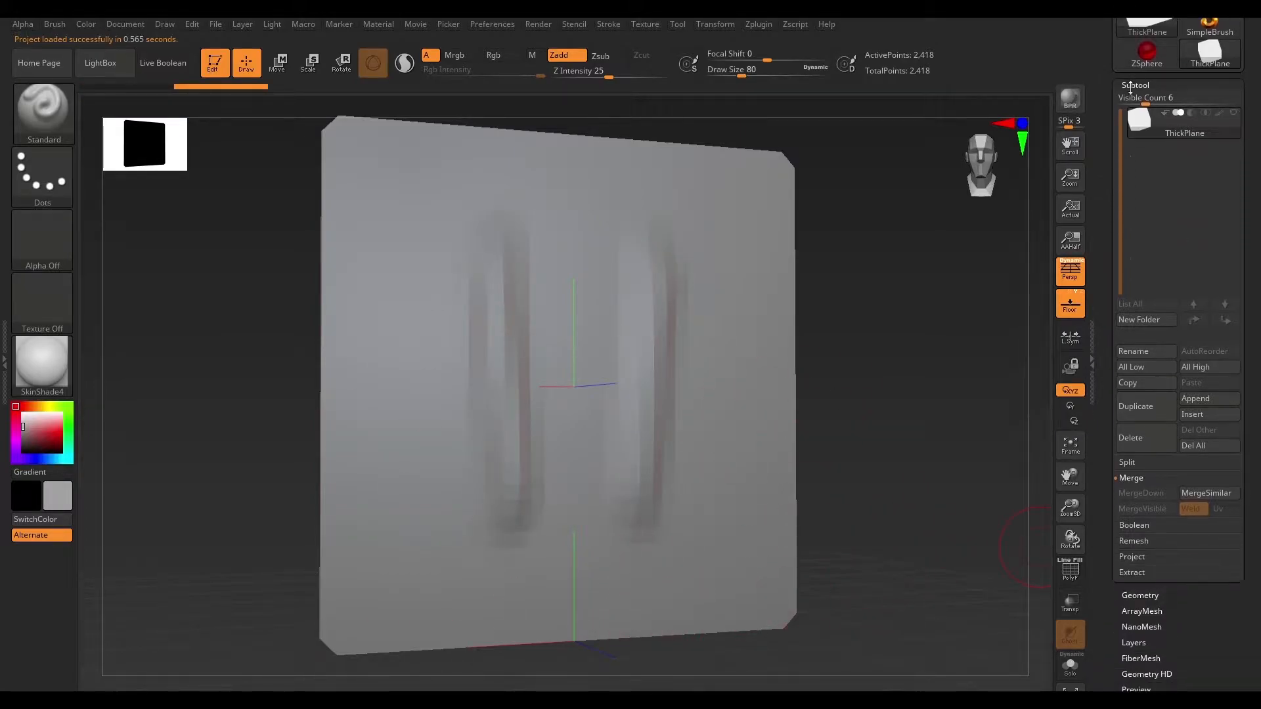
Collapse Subtool and expand Tool > Geometry > DynaMesh, showing resolution 128.
click(1135, 88)
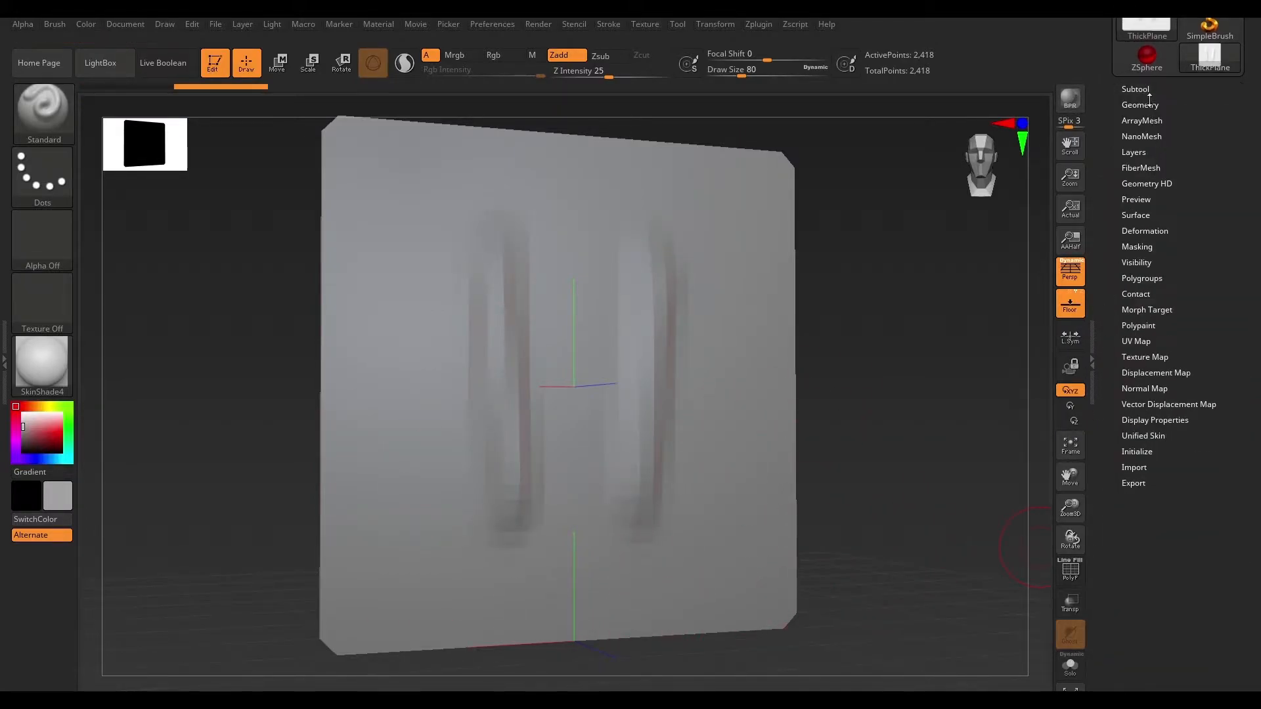
click(1139, 104)
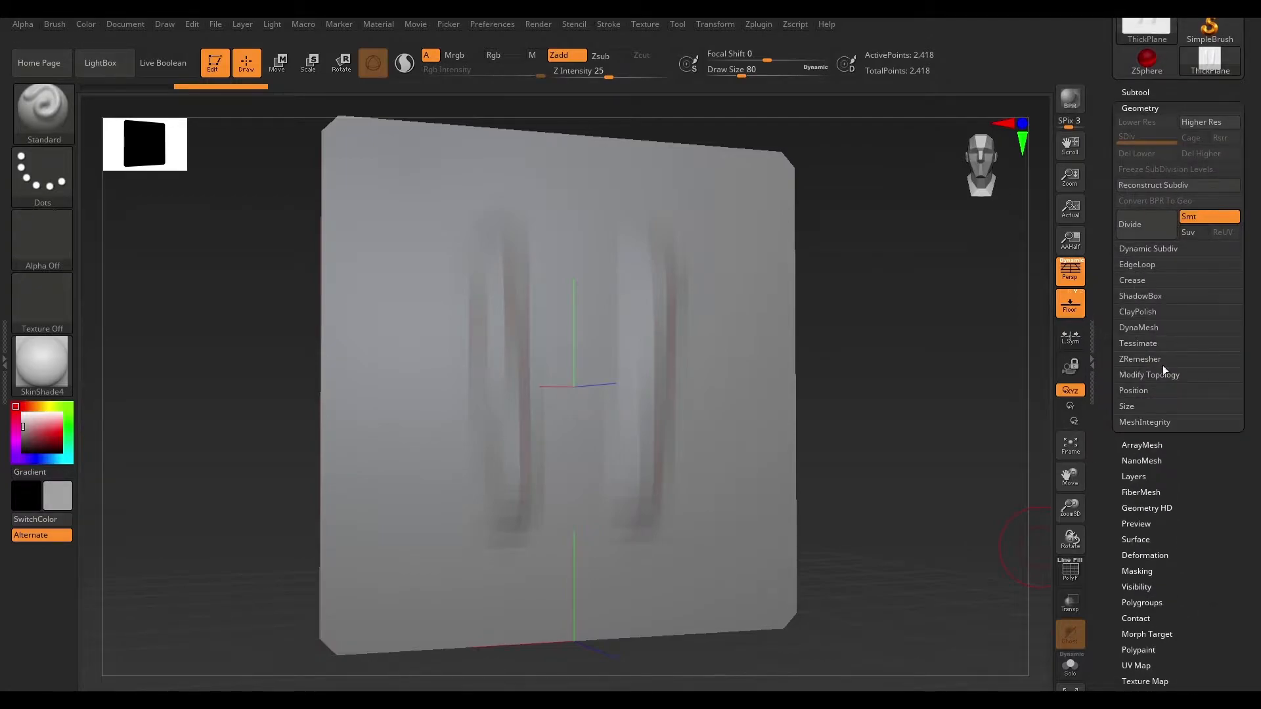
click(1138, 327)
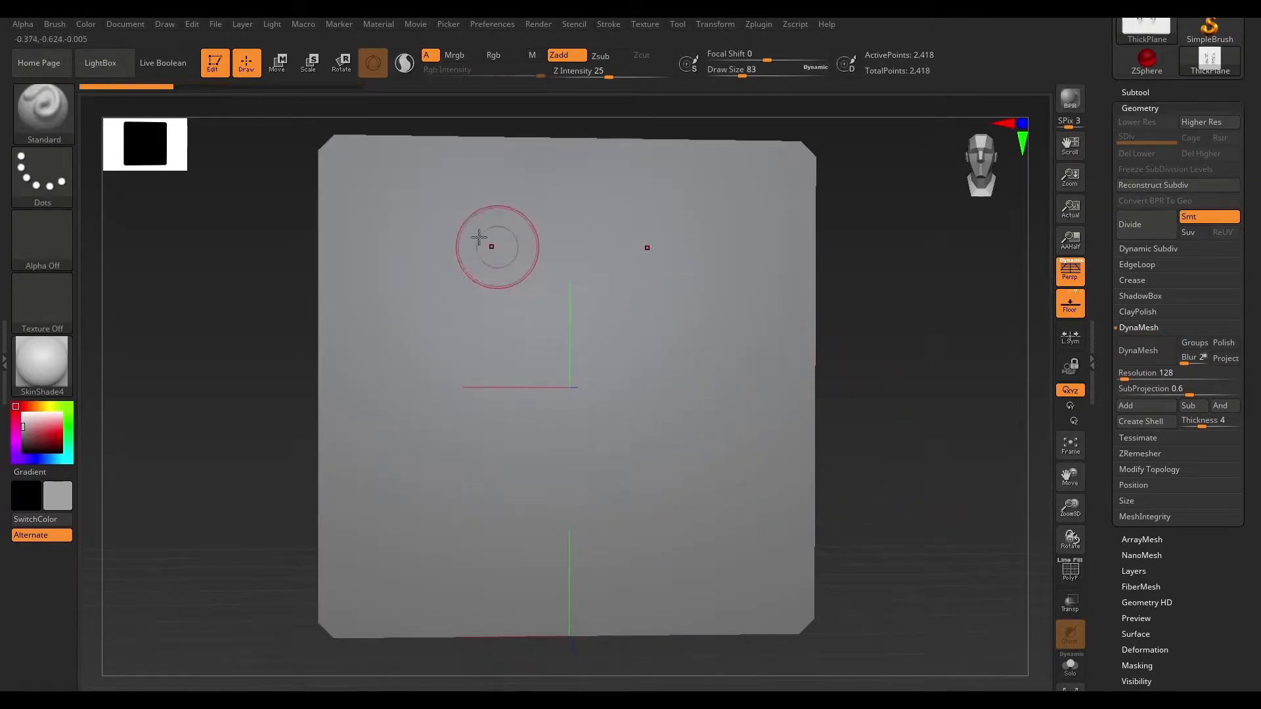
Bring up the Color menu and the Brush Auto Masking options to enable BackfaceMask.
click(85, 24)
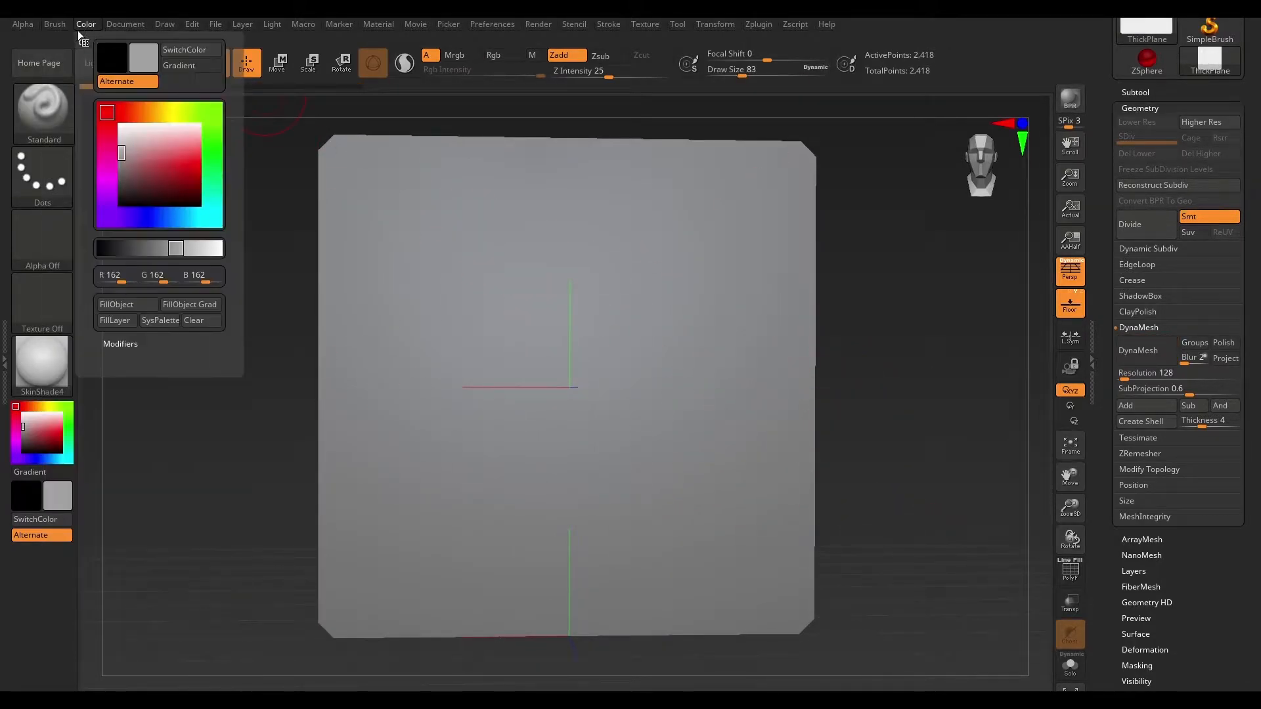
click(54, 24)
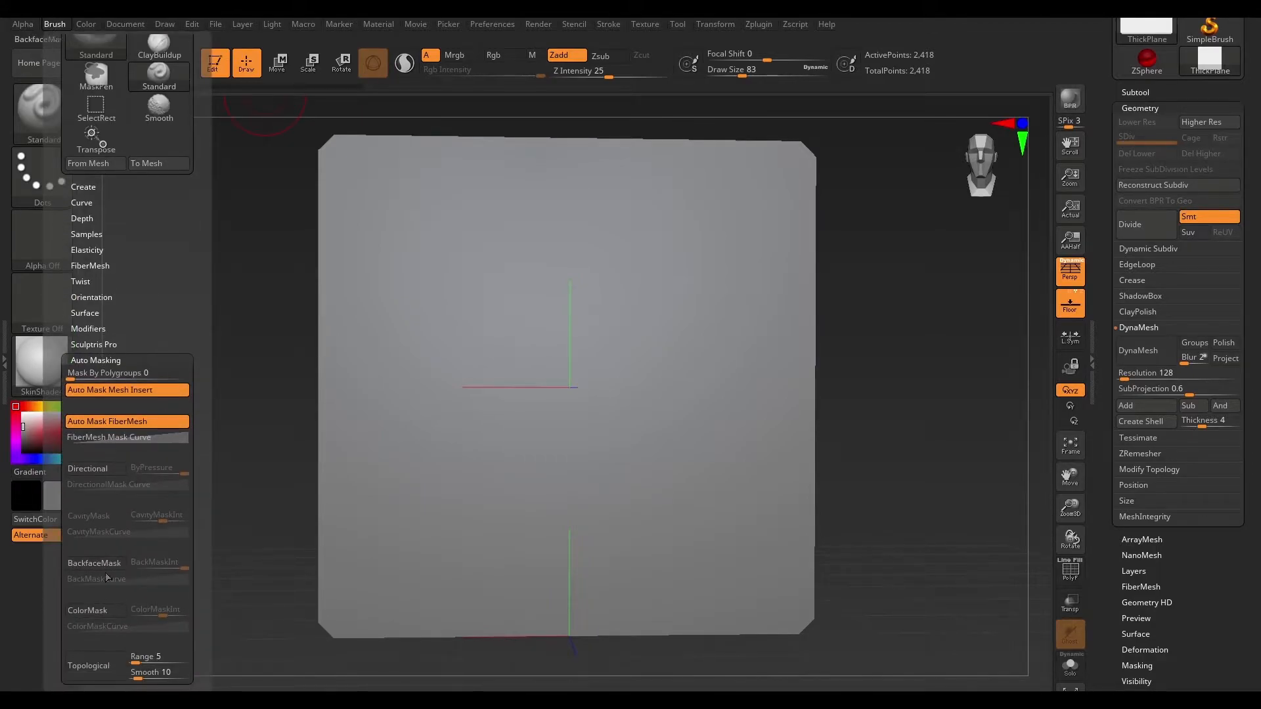
mouse_move(133, 586)
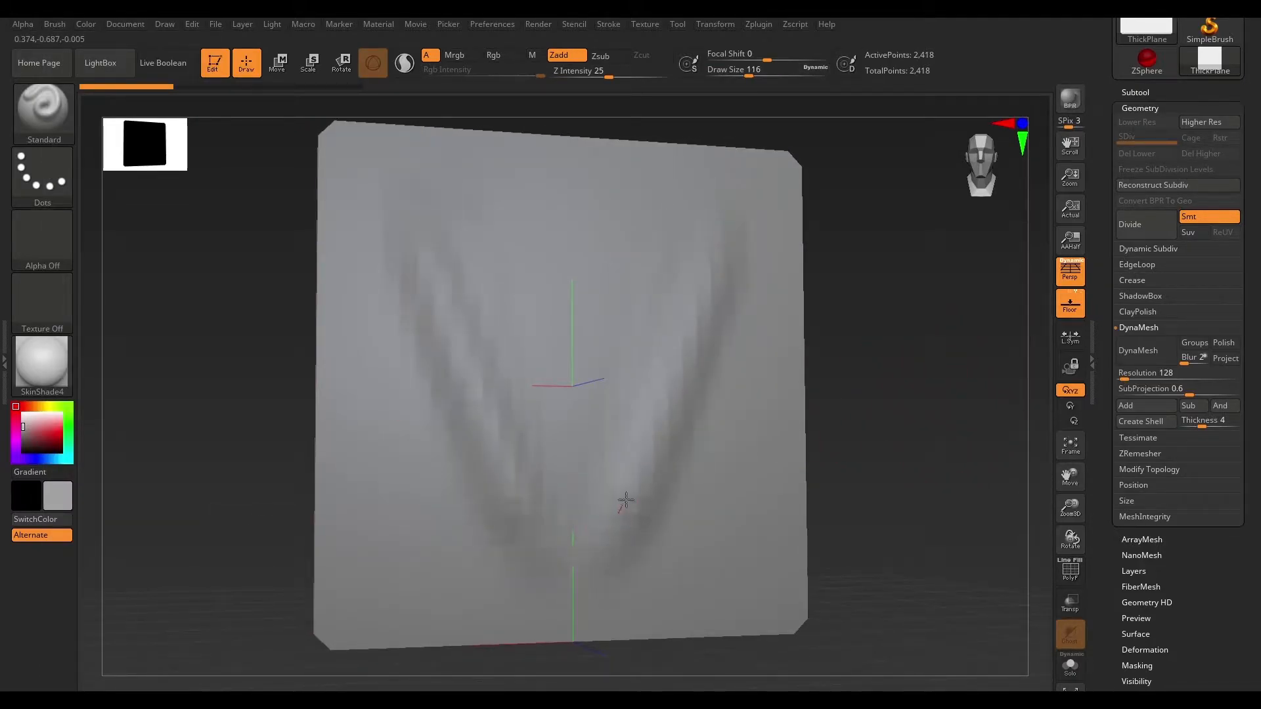
Sculpt V-shaped strokes on the plane, inspect both sides, then smooth the strokes away.
drag(626, 500, 977, 392)
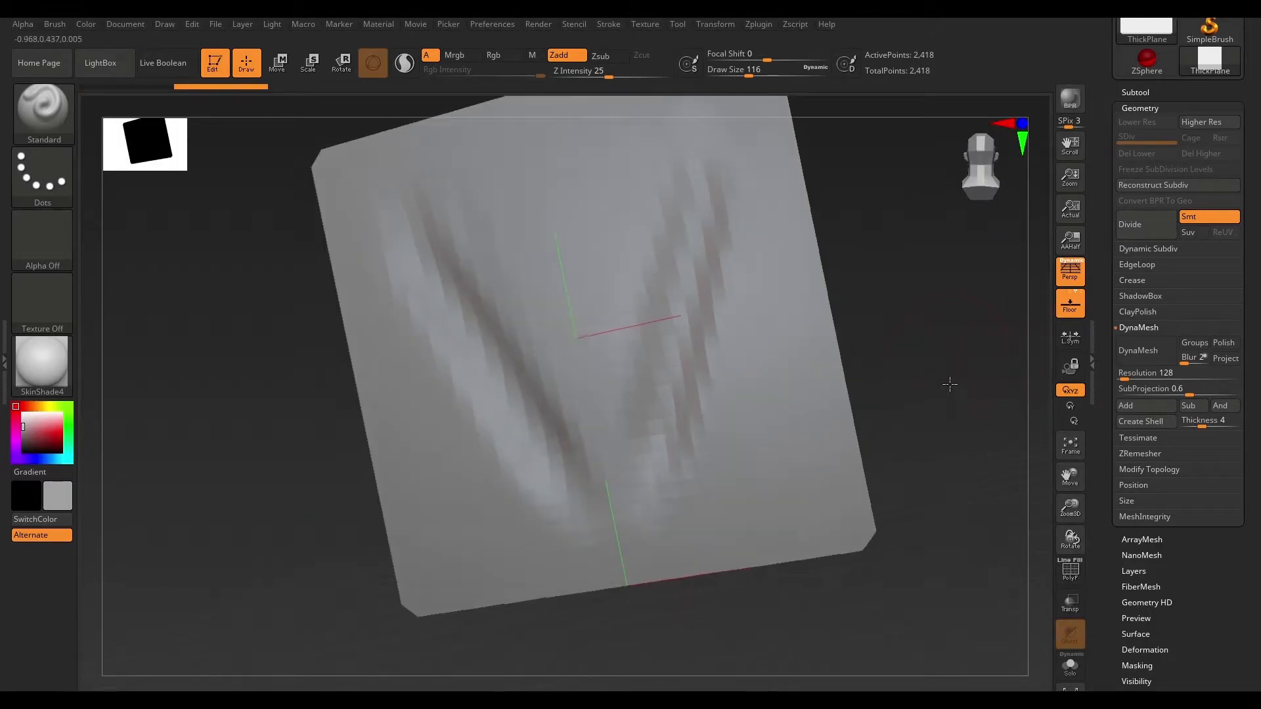
drag(949, 384, 941, 412)
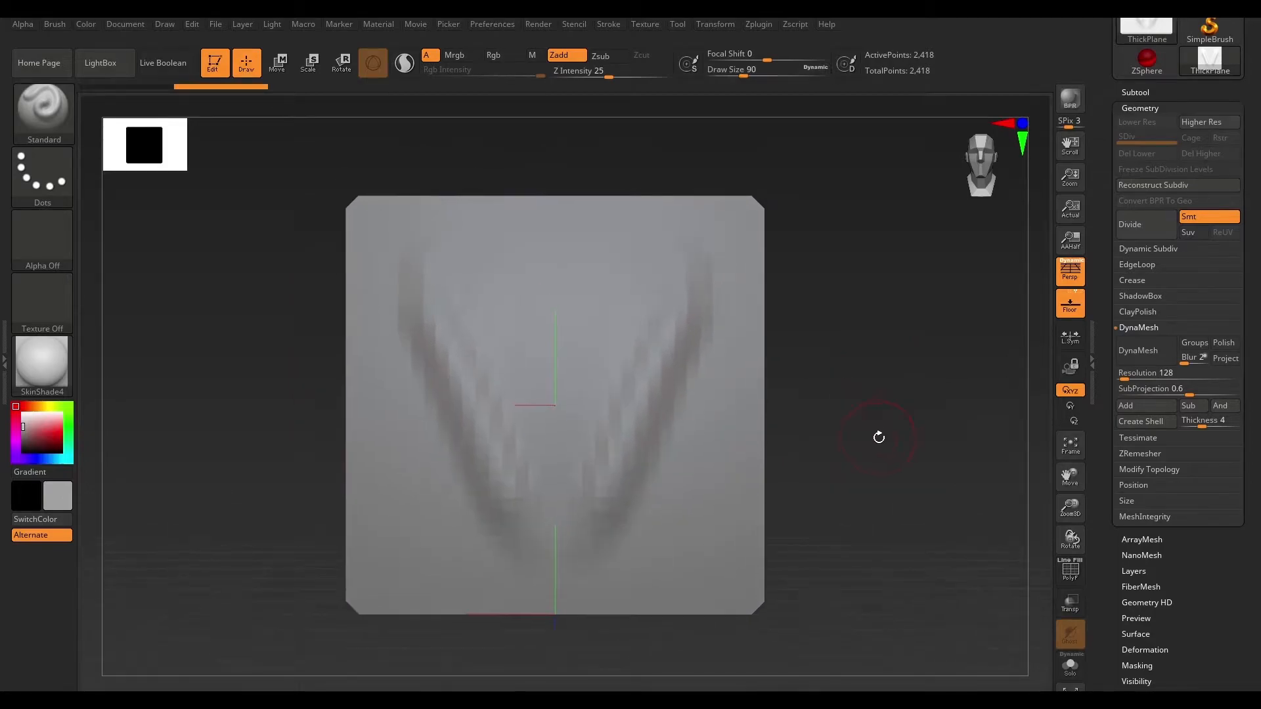
drag(878, 436, 849, 558)
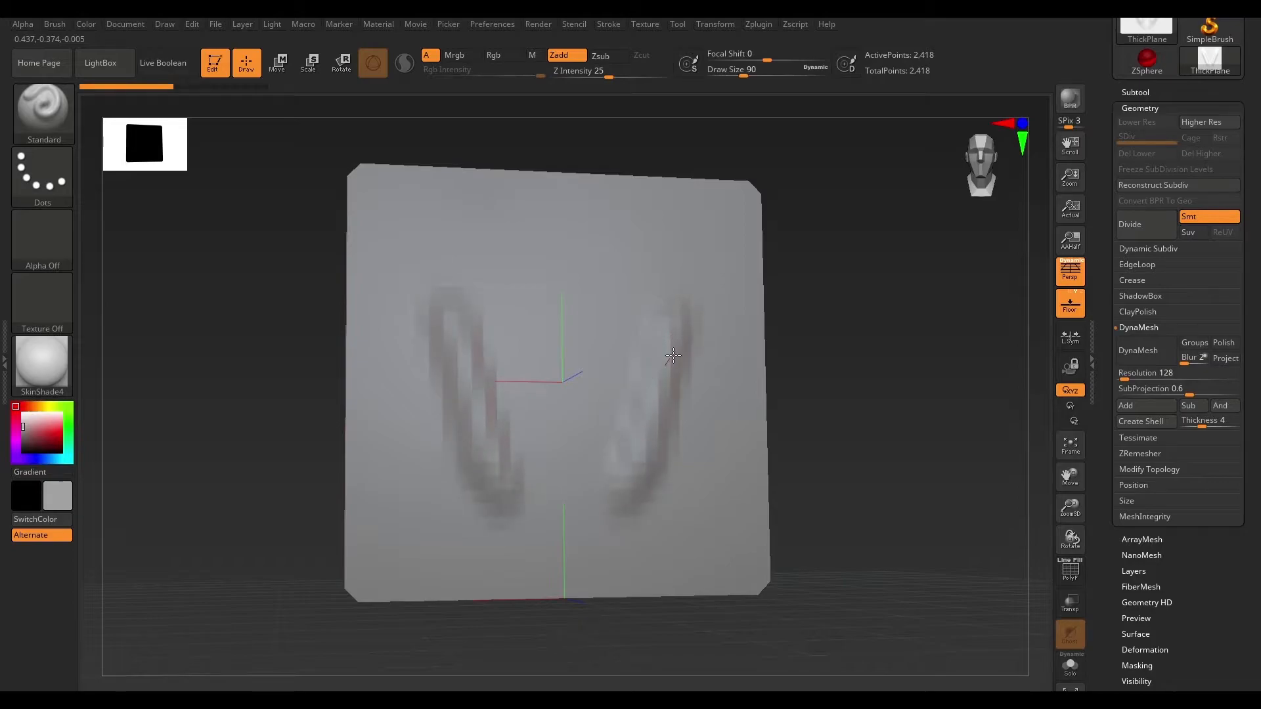
drag(671, 356, 647, 325)
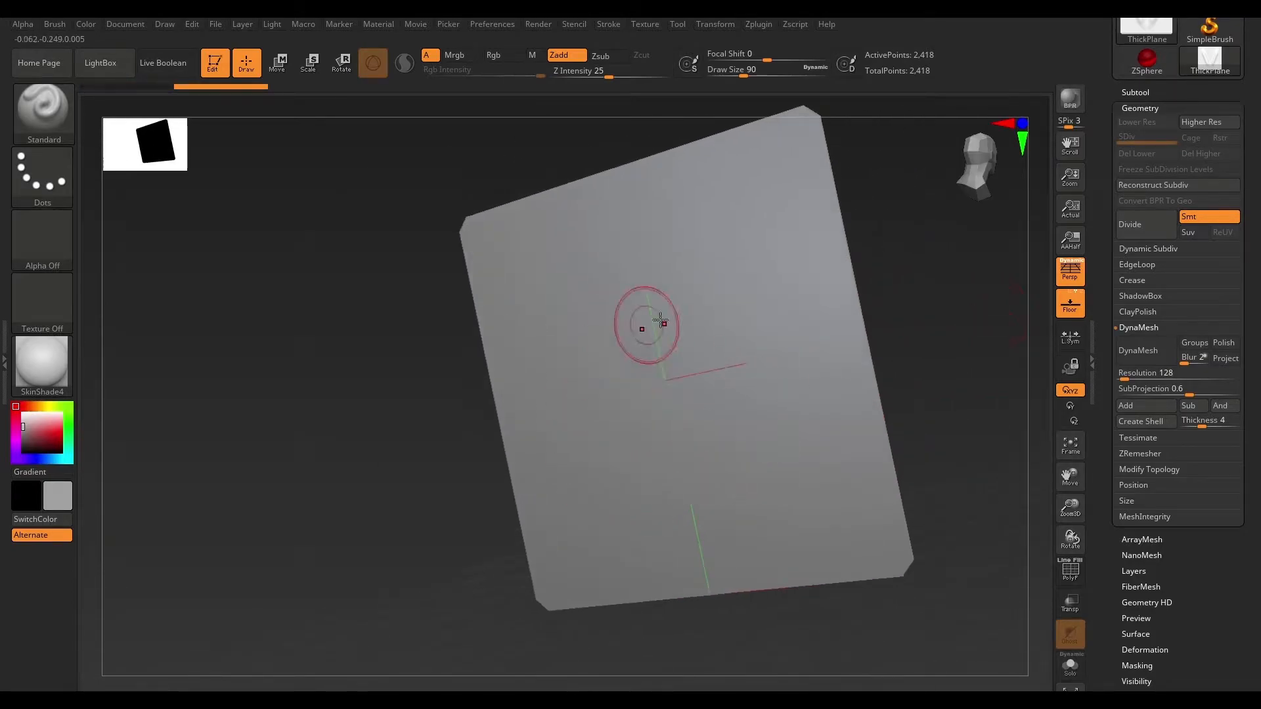
drag(651, 326, 894, 369)
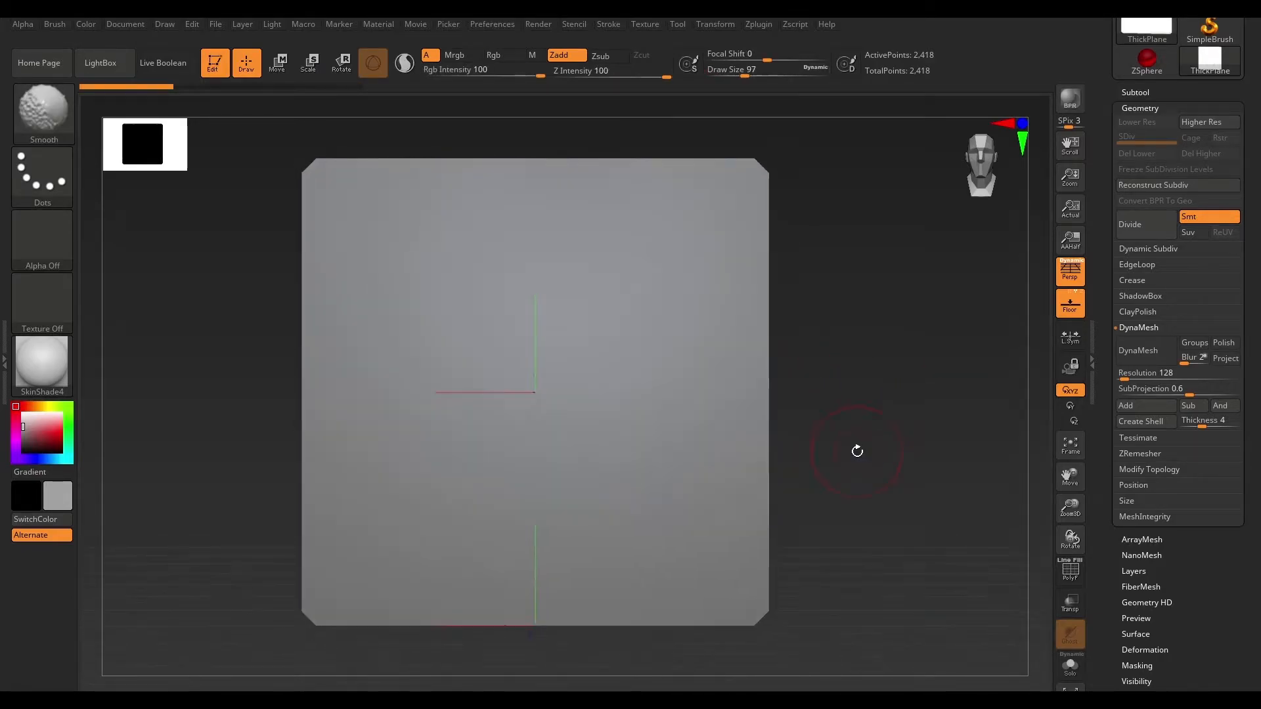
Sculpt with the Standard brush, then DynaMesh the plane to 32,335 active points.
click(55, 24)
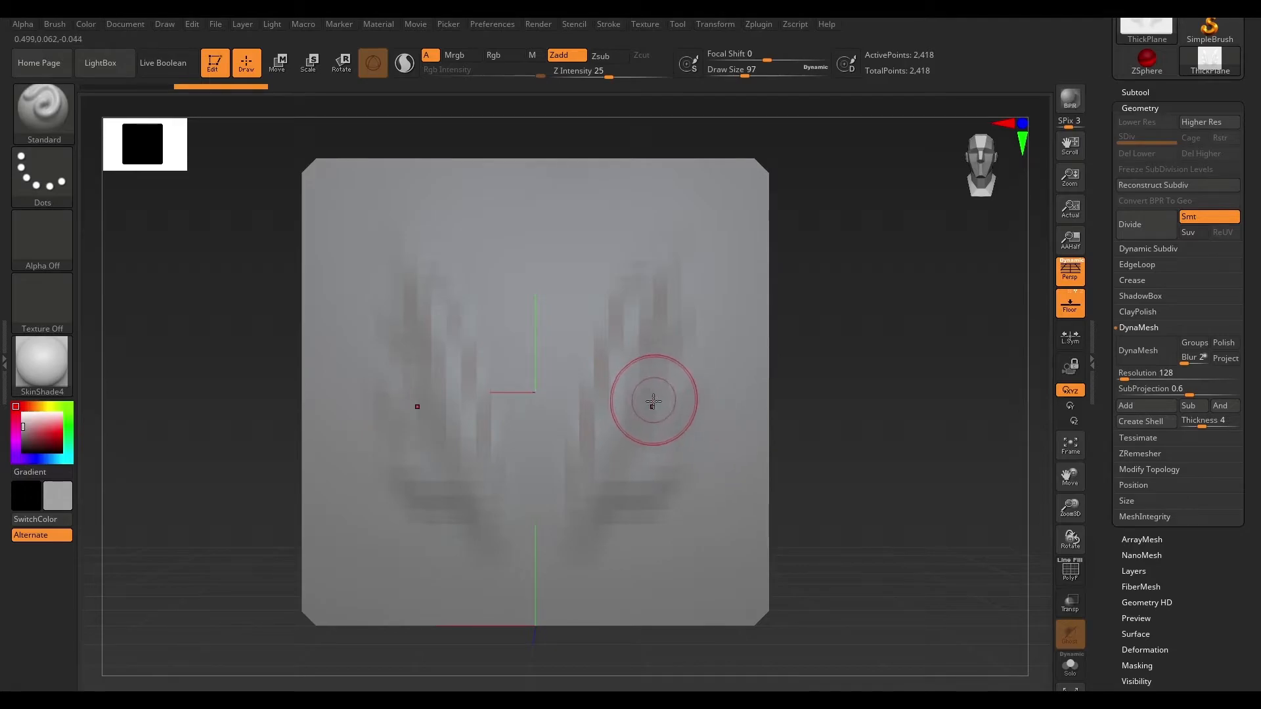
click(1138, 350)
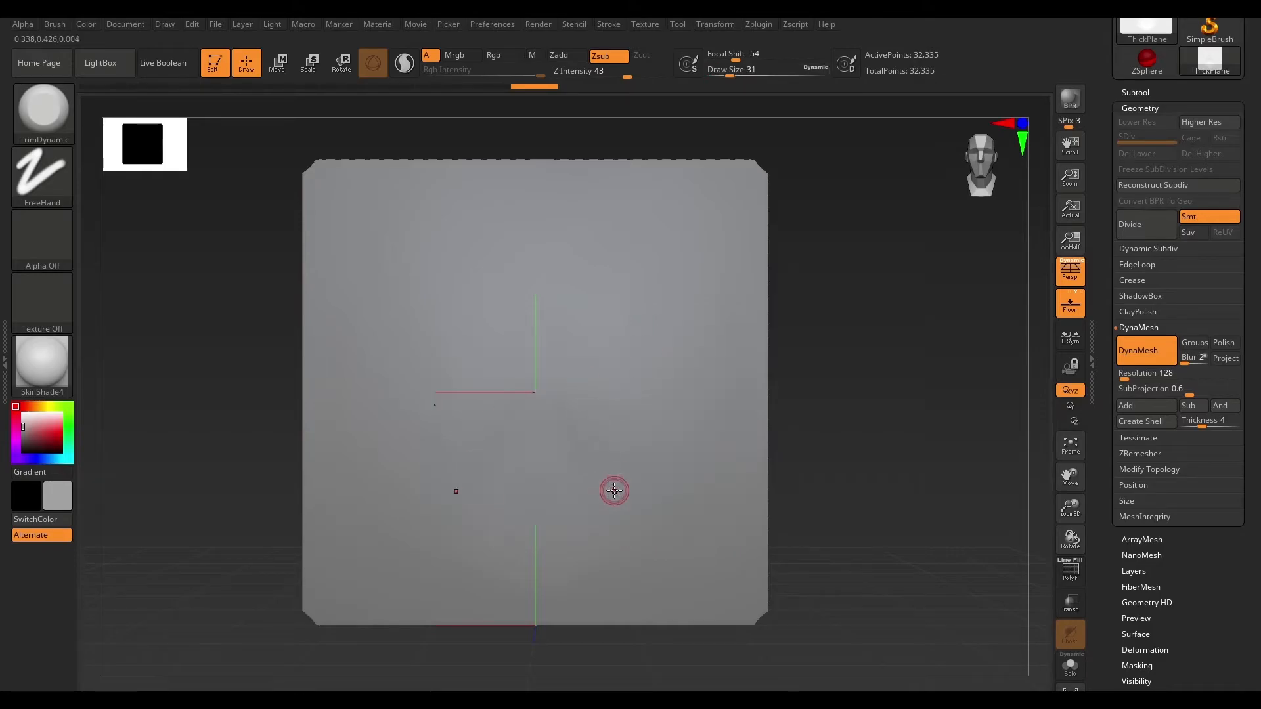
mouse_move(383, 344)
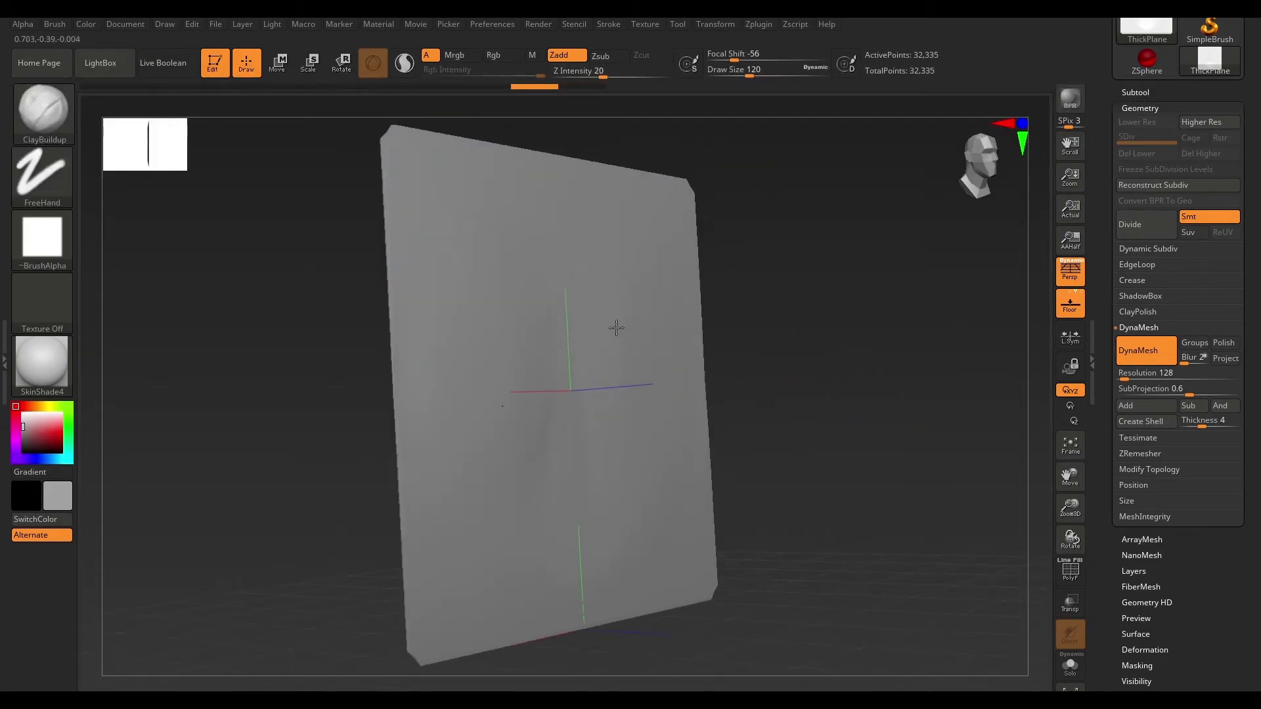
Build crossing ClayBuildup strokes near the centre, orbit to inspect, and show LightBox Project.
click(55, 24)
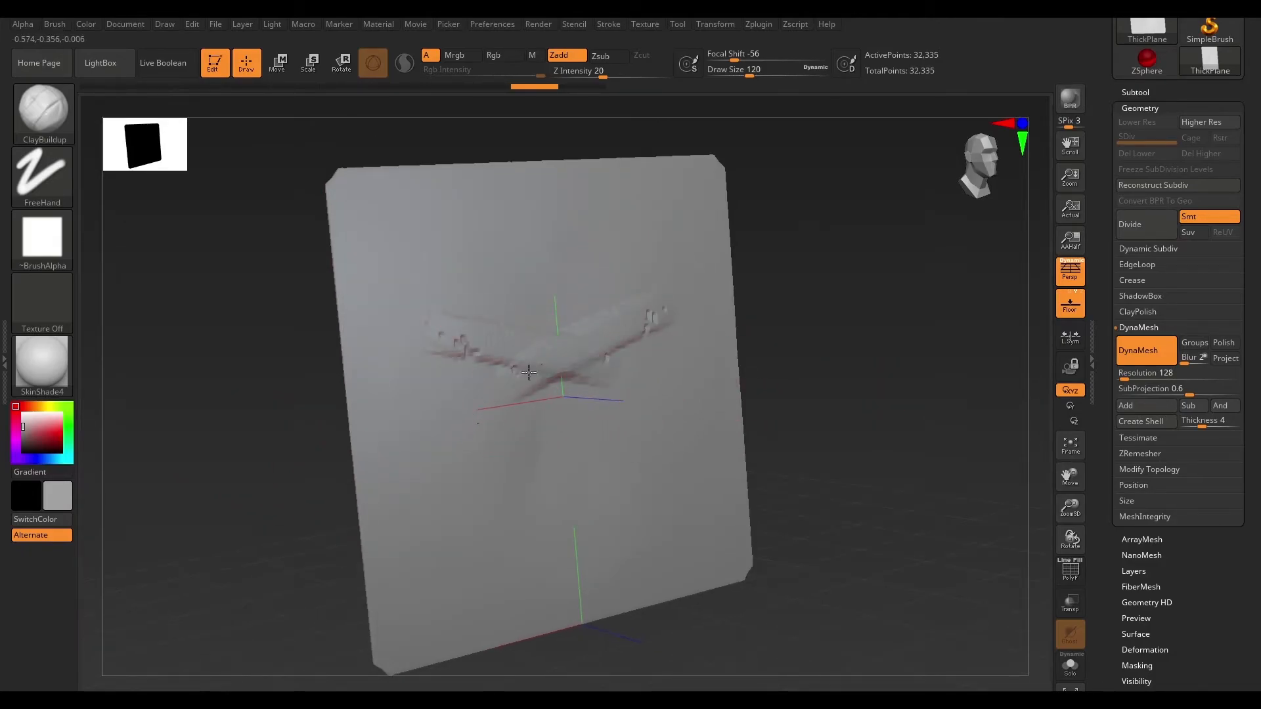
drag(526, 372, 900, 257)
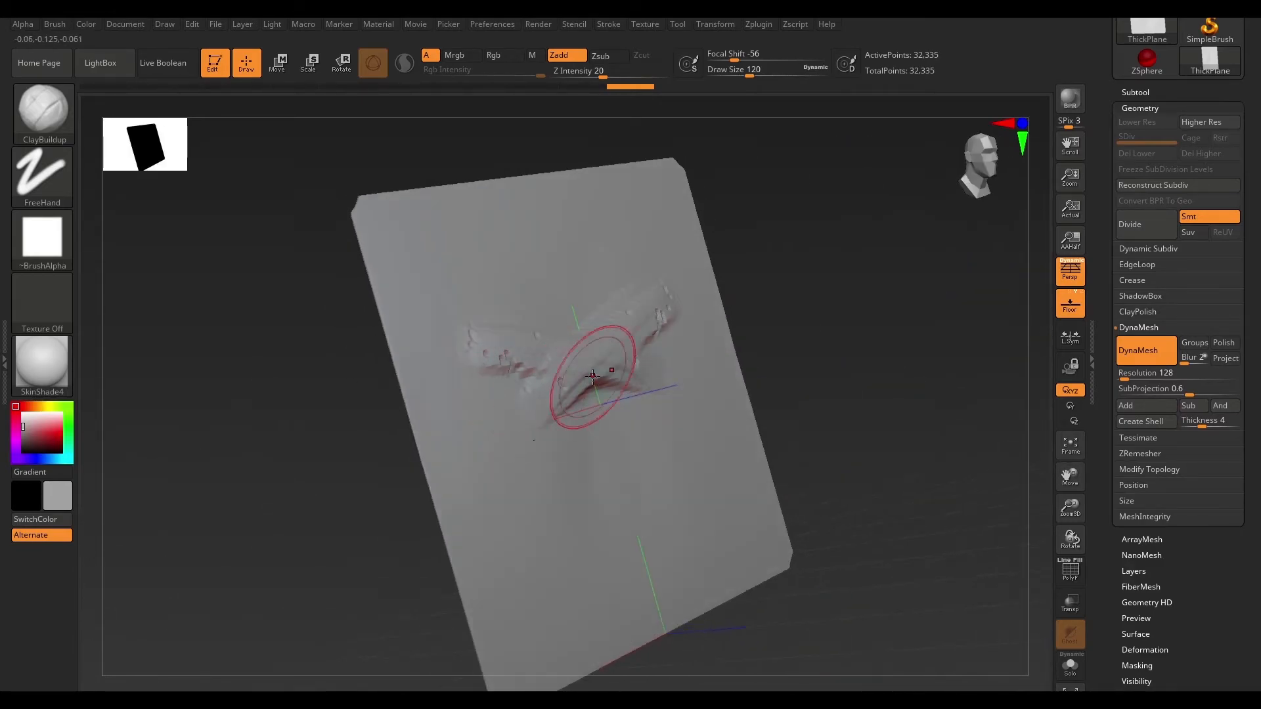
click(100, 62)
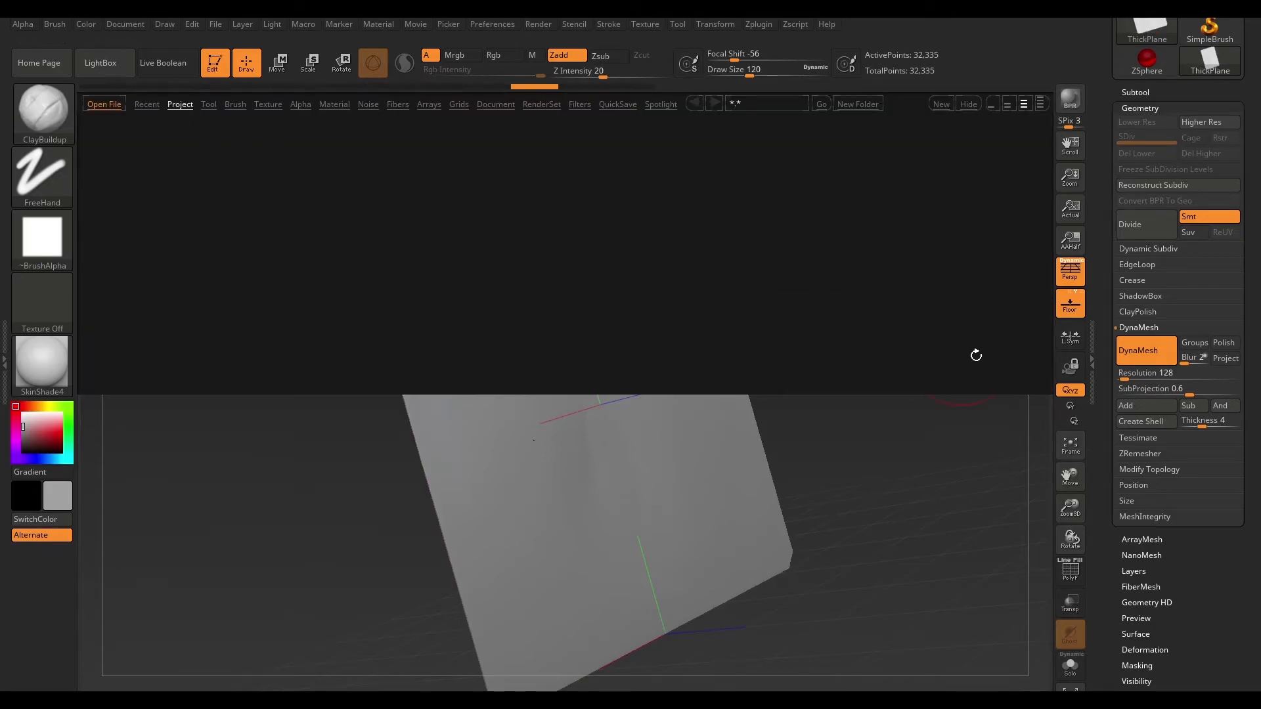
Reload ThickPlane.ZPR at 2,418 points and sculpt a faint stroke near its centre.
click(179, 104)
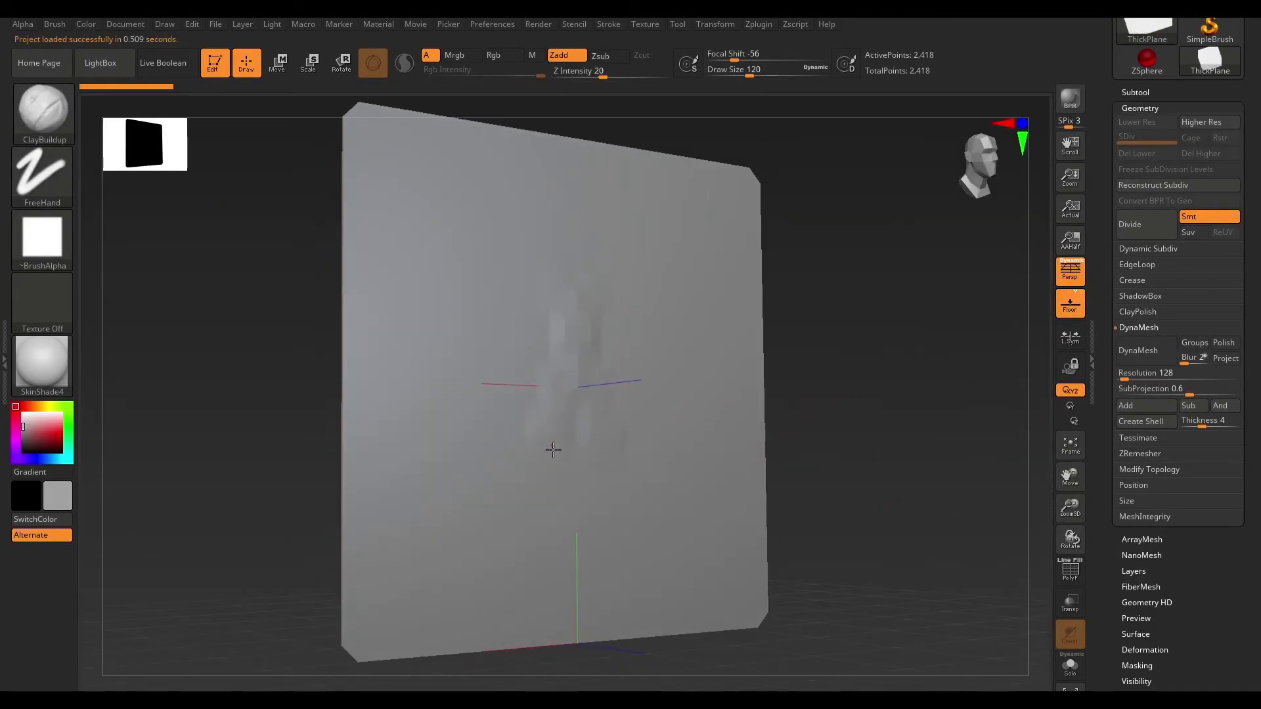
drag(552, 449, 981, 358)
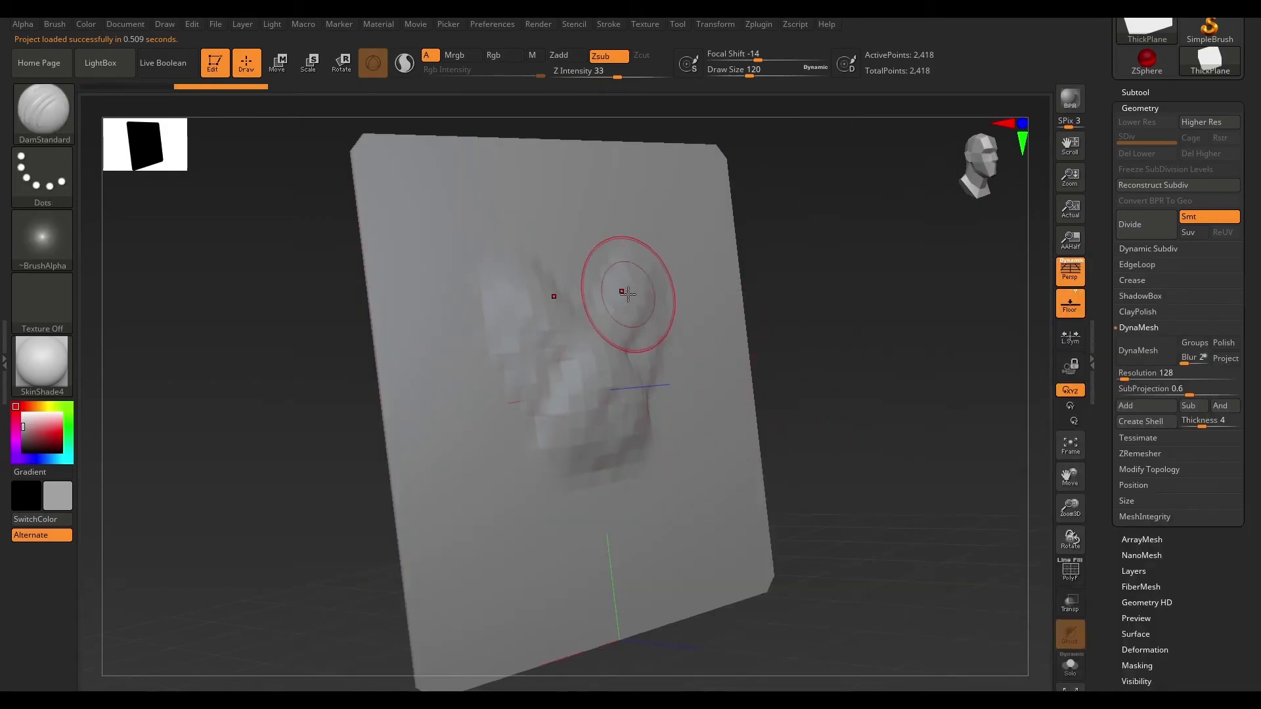
Carve a deep curved DamStandard Zsub groove across the lower plane, checking both sides.
drag(627, 294, 839, 391)
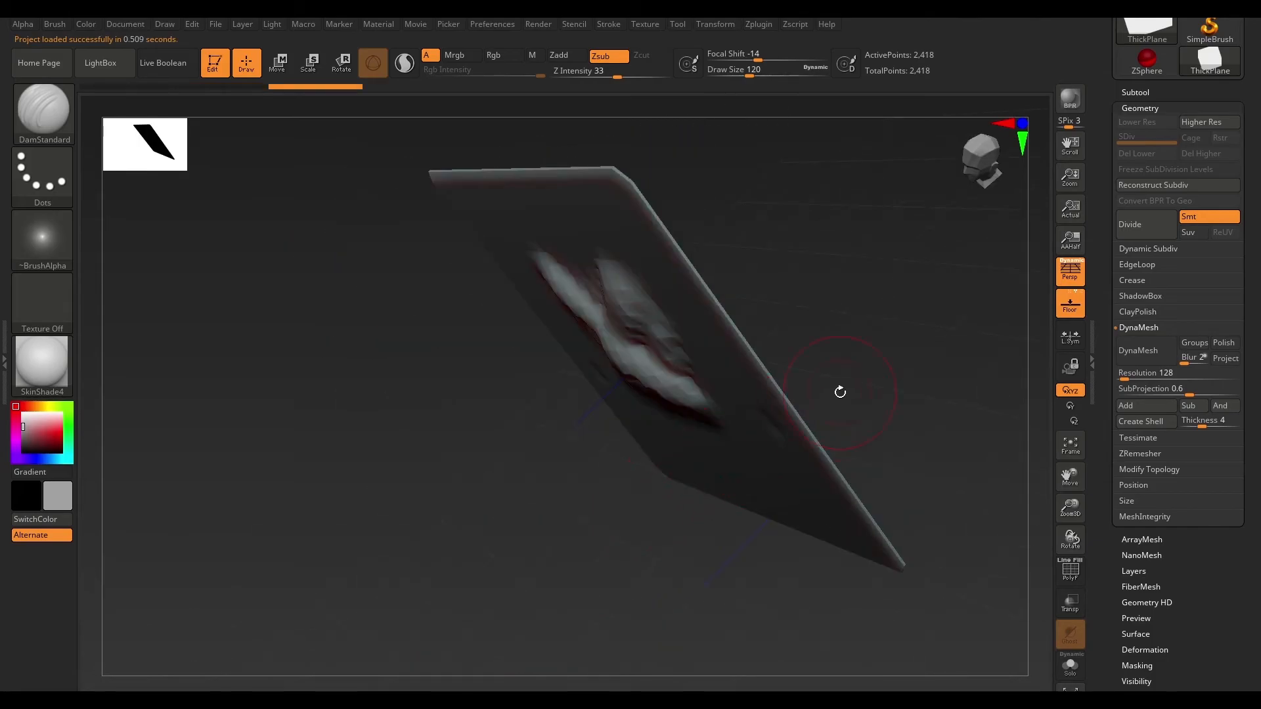
drag(839, 393, 643, 557)
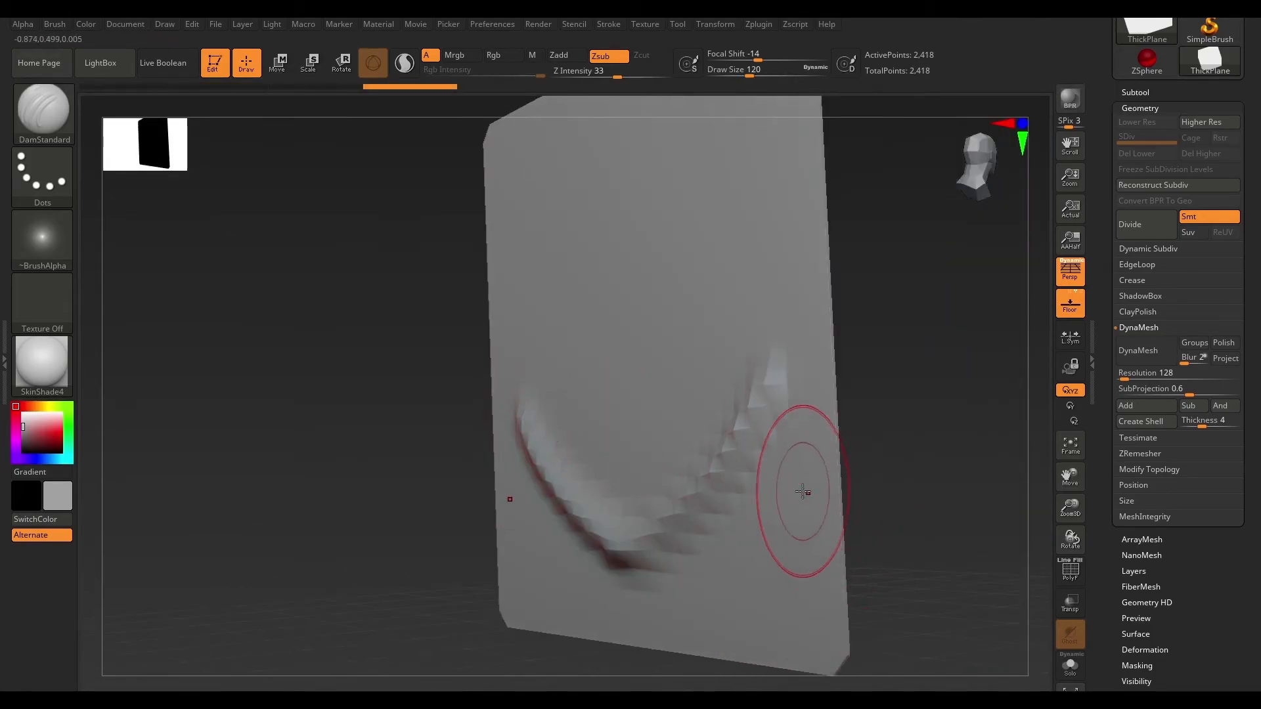
drag(801, 492, 916, 391)
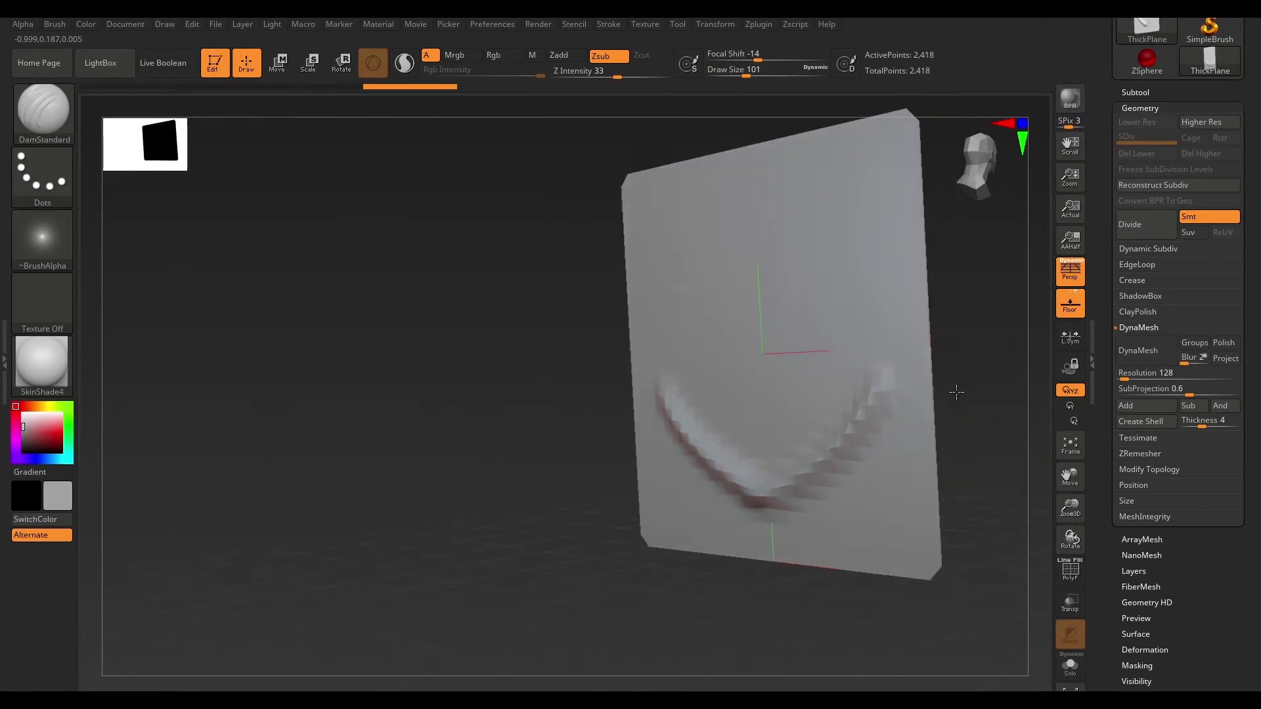
click(54, 23)
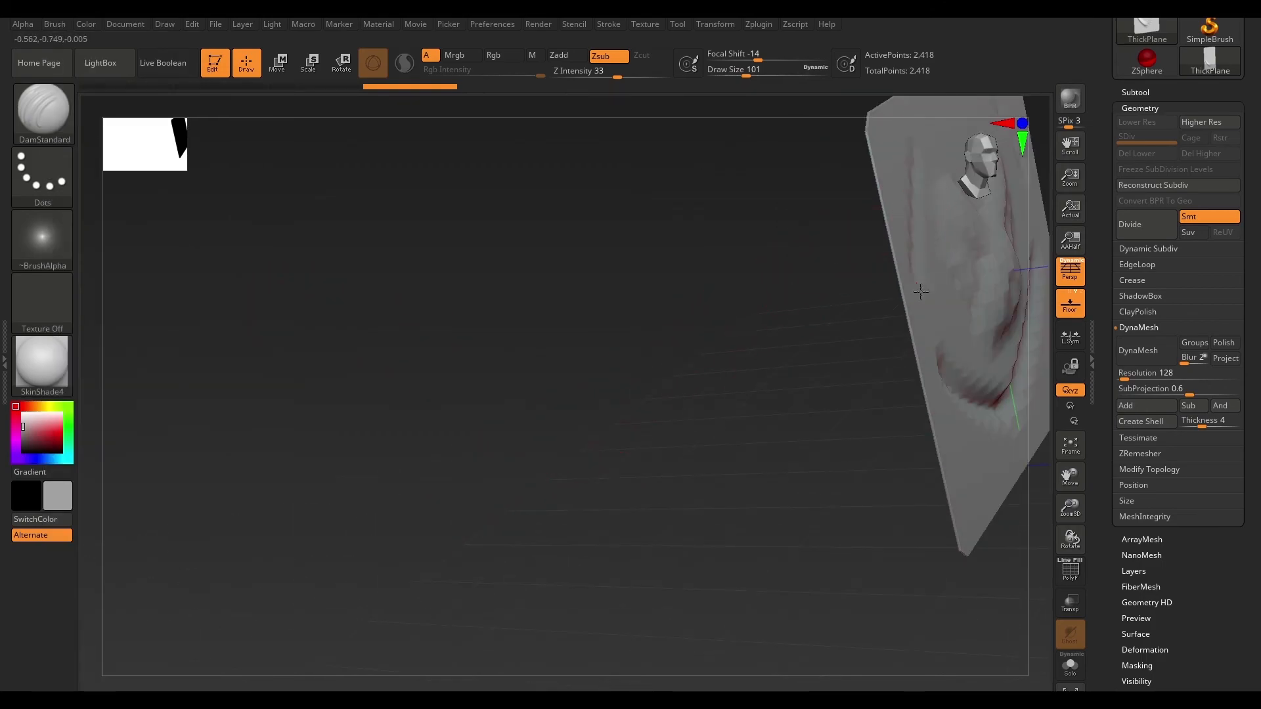
drag(920, 290, 822, 296)
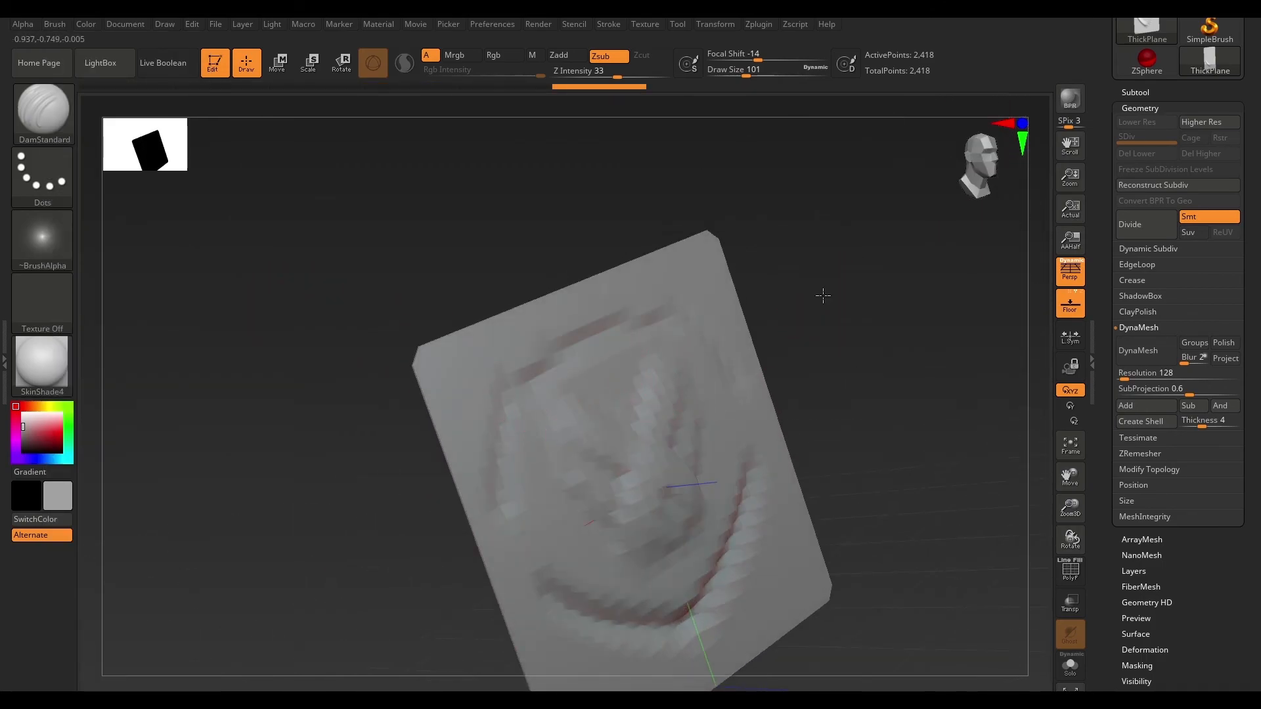
drag(823, 295, 895, 336)
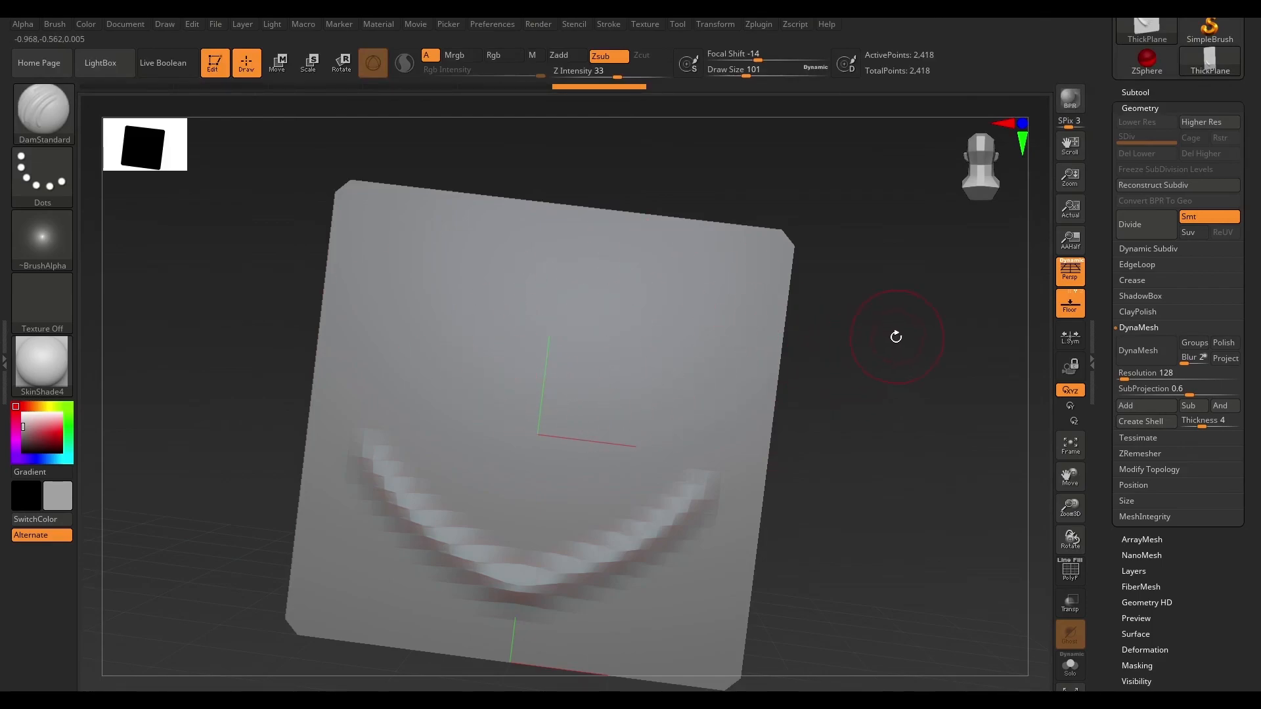